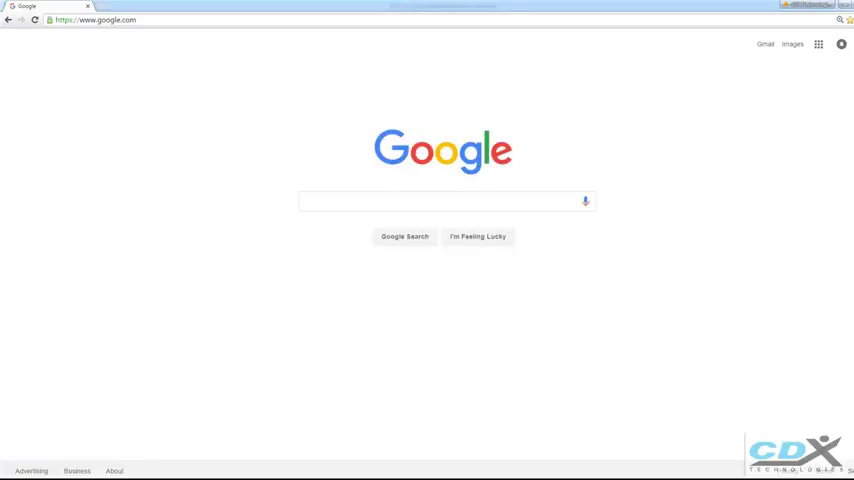
{"action": "mouse_move", "coordinate": [212, 40]}
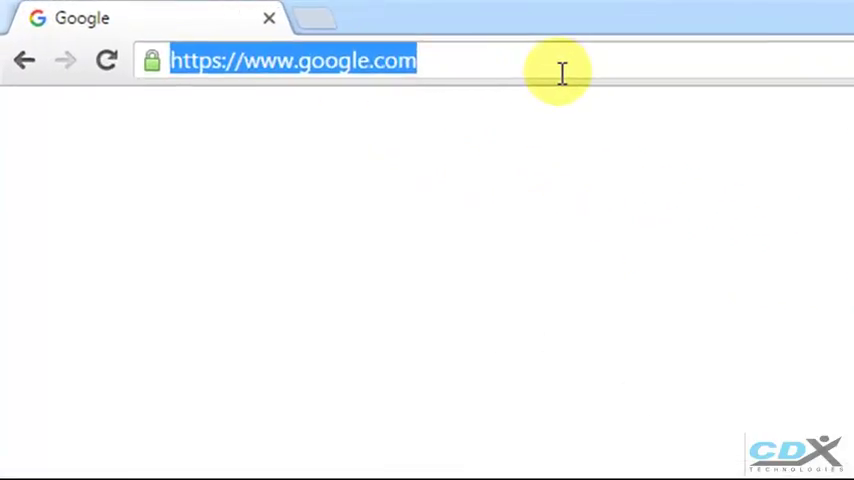
{"action": "type", "text": "www.bingmapsportal.com"}
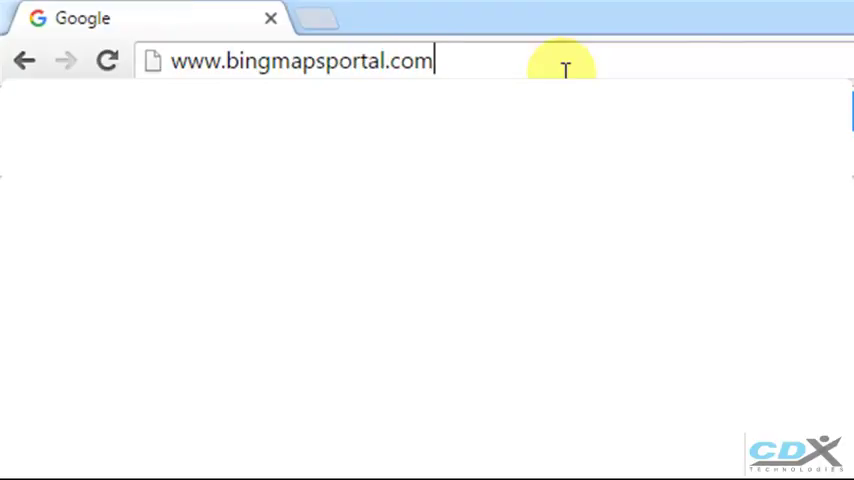
{"action": "key", "text": "Return"}
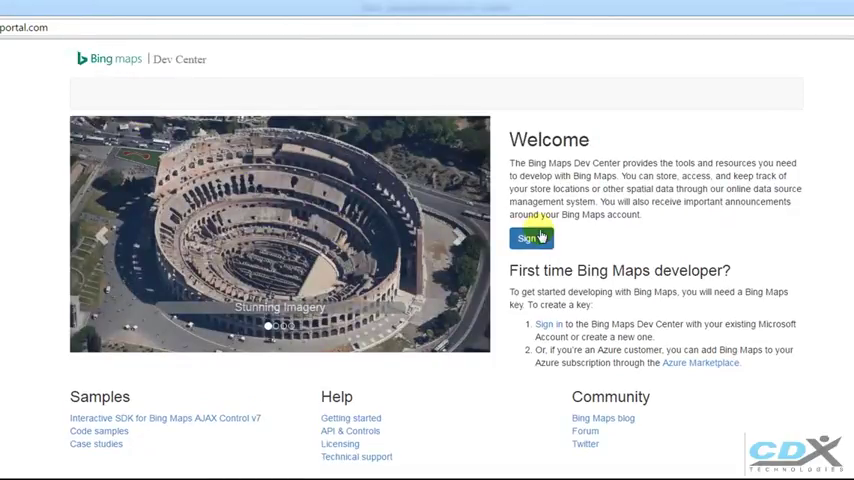
- Start signing in from the Dev Center to reach the Microsoft account page
{"action": "left_click", "coordinate": [532, 236]}
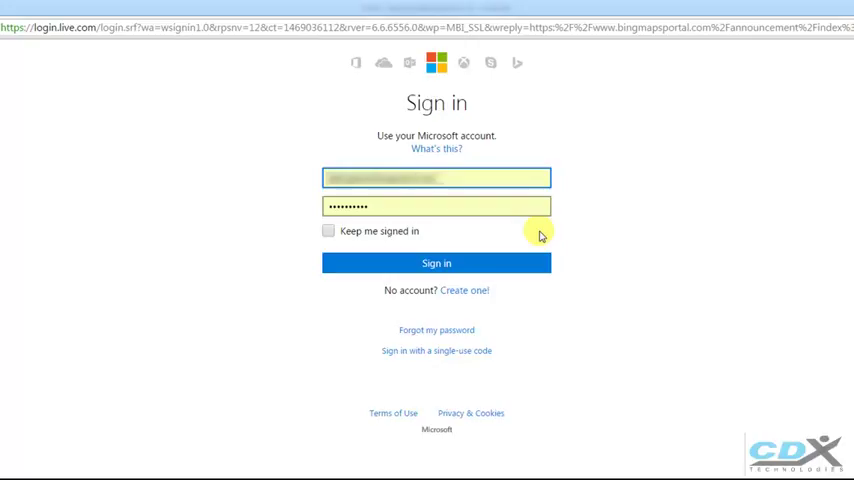
{"action": "mouse_move", "coordinate": [496, 264]}
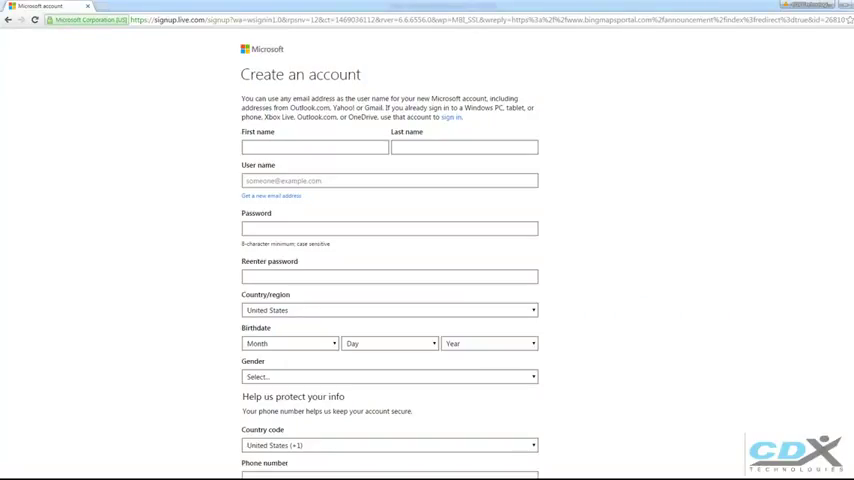
- Fill in and submit the new Microsoft account form, then verify its email address
{"action": "left_click", "coordinate": [312, 148]}
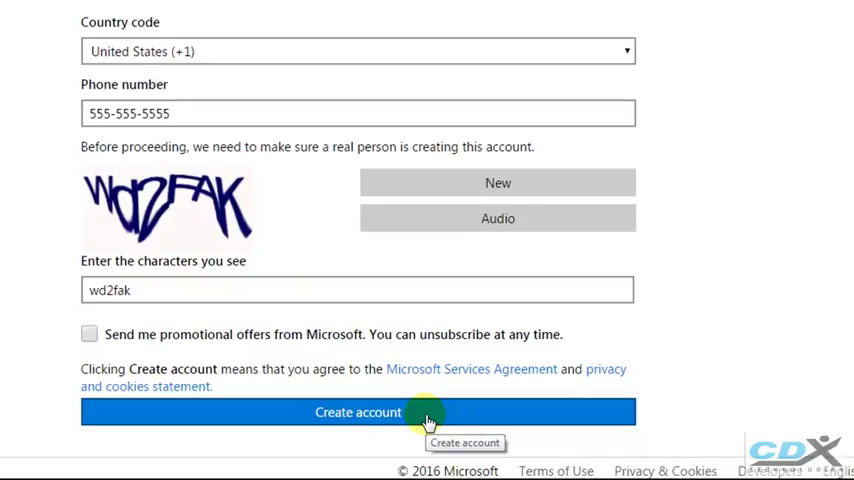
{"action": "left_click", "coordinate": [356, 412]}
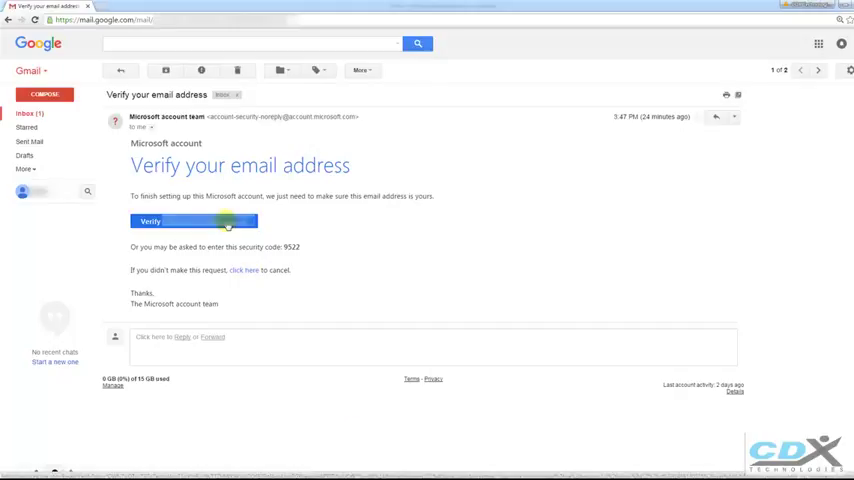
{"action": "left_click", "coordinate": [194, 220]}
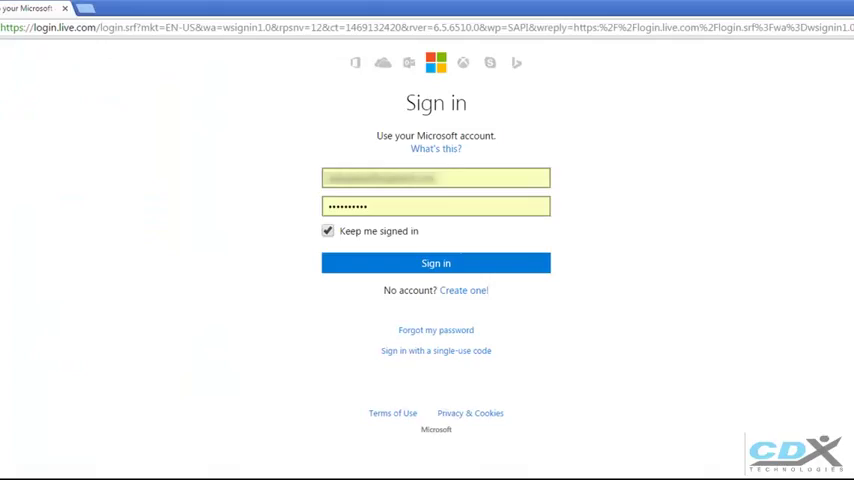
{"action": "mouse_move", "coordinate": [470, 280]}
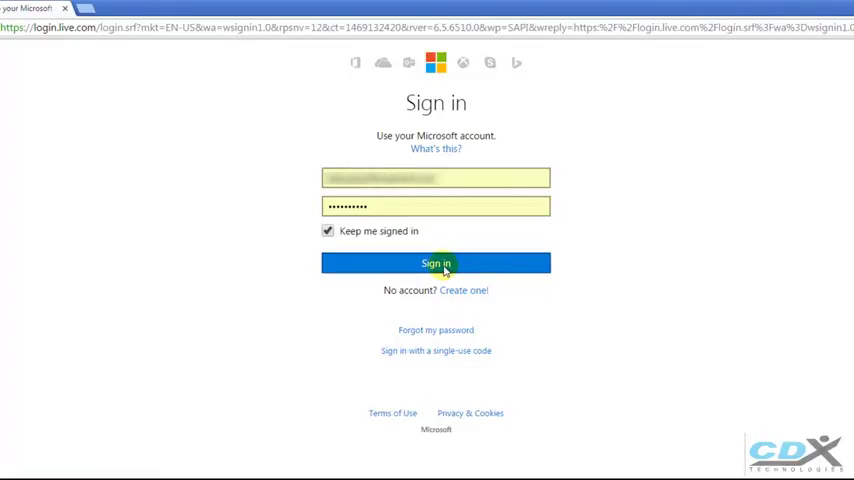
- Sign in with the new Microsoft account and enter the Dev Center signed in
{"action": "left_click", "coordinate": [436, 264]}
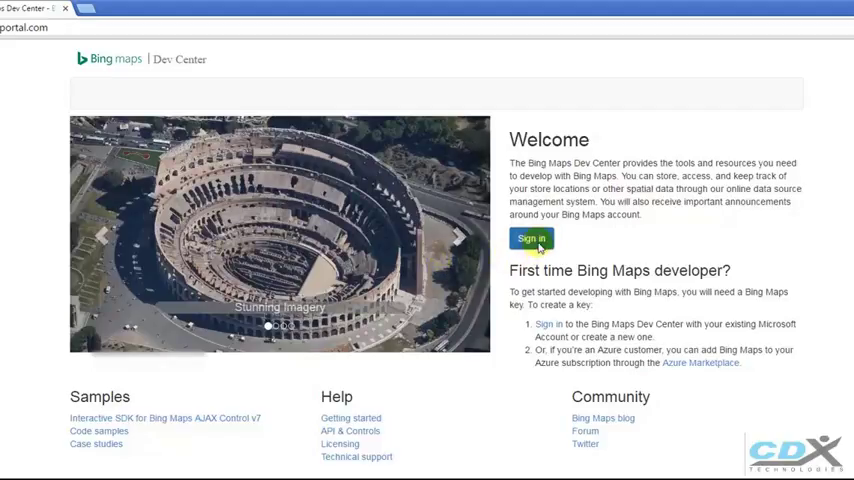
{"action": "left_click", "coordinate": [532, 238]}
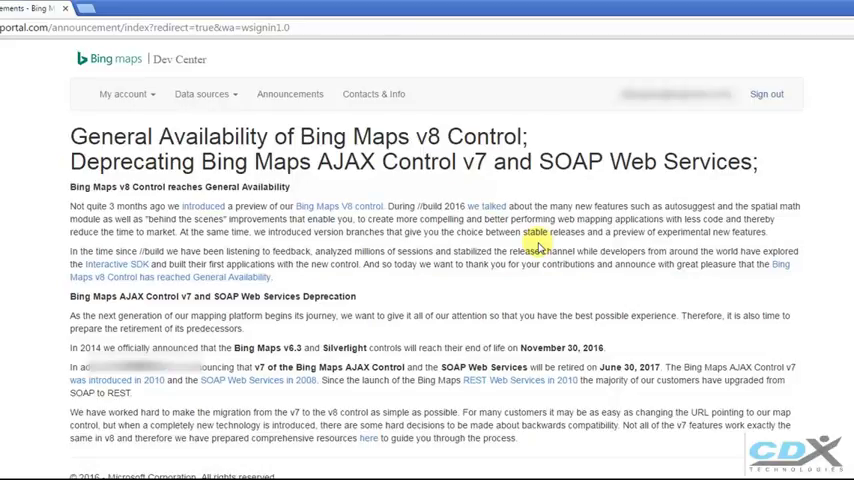
- Go to My account > My Keys and start creating a new key
{"action": "left_click", "coordinate": [124, 92]}
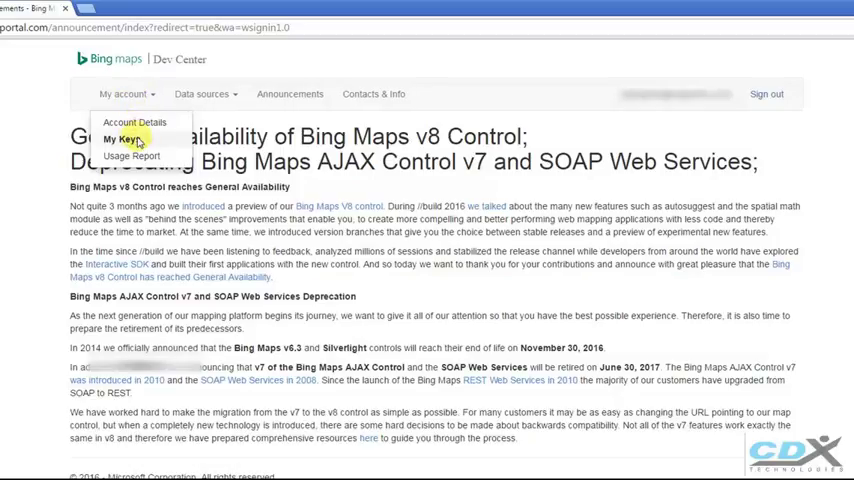
{"action": "left_click", "coordinate": [120, 138]}
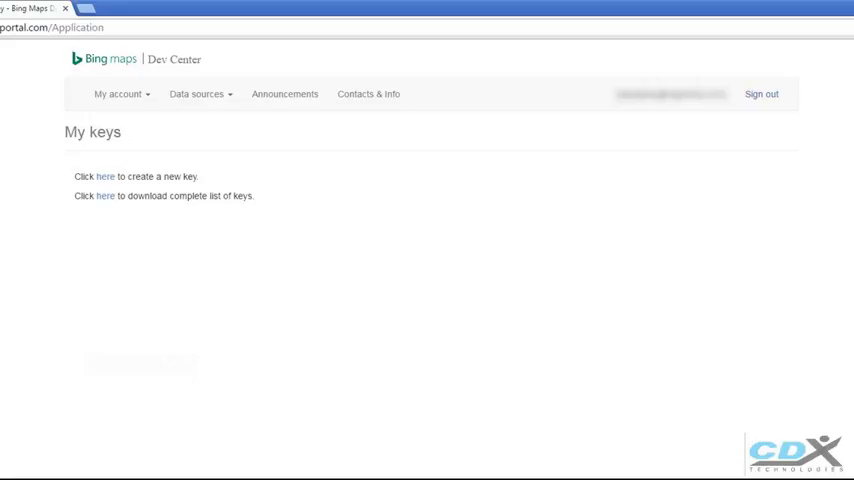
{"action": "mouse_move", "coordinate": [104, 178]}
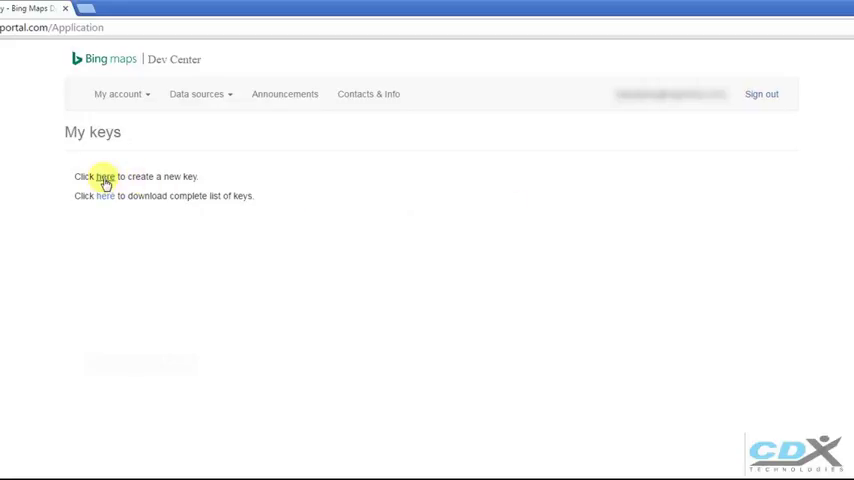
{"action": "left_click", "coordinate": [104, 176]}
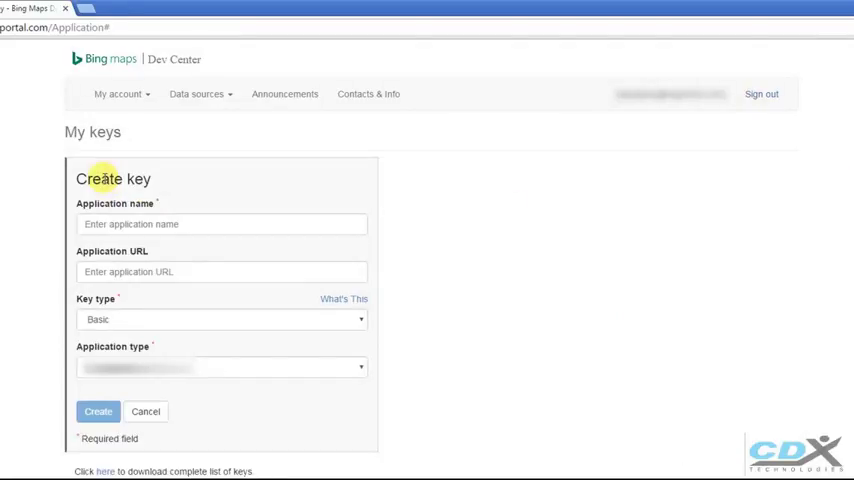
- Create a Basic key with Application name 'CDX Tech'
{"action": "left_click", "coordinate": [220, 224]}
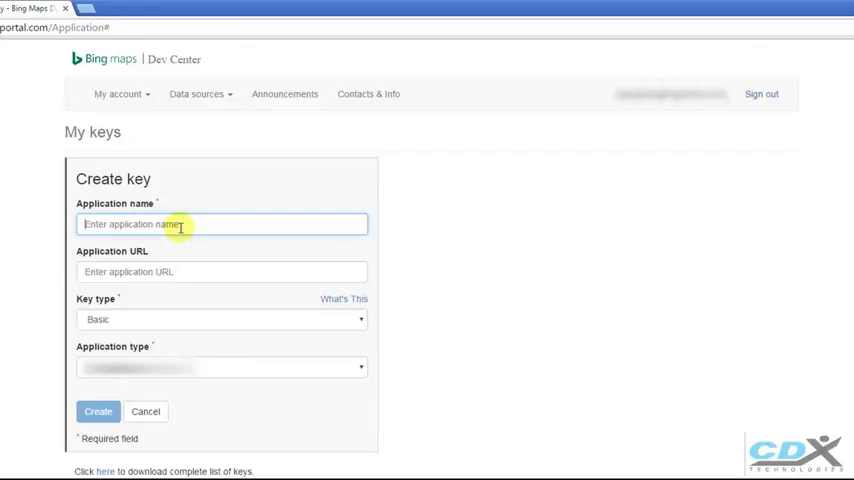
{"action": "type", "text": "CDX"}
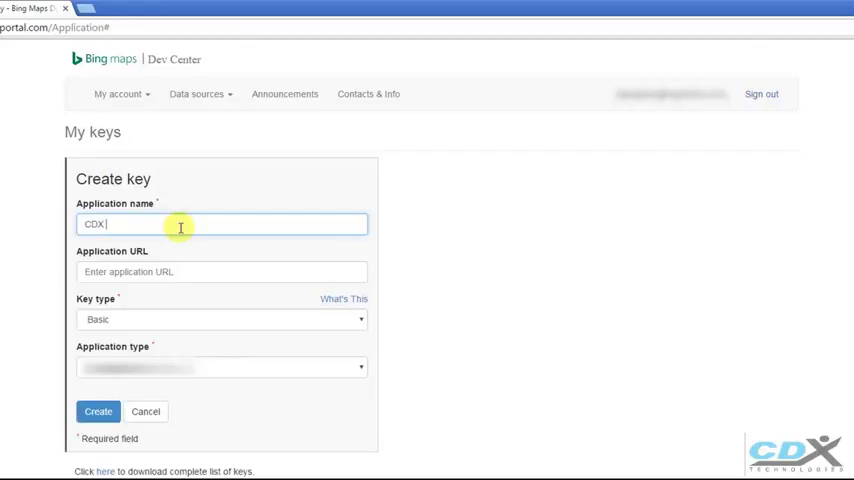
{"action": "type", "text": "Tech"}
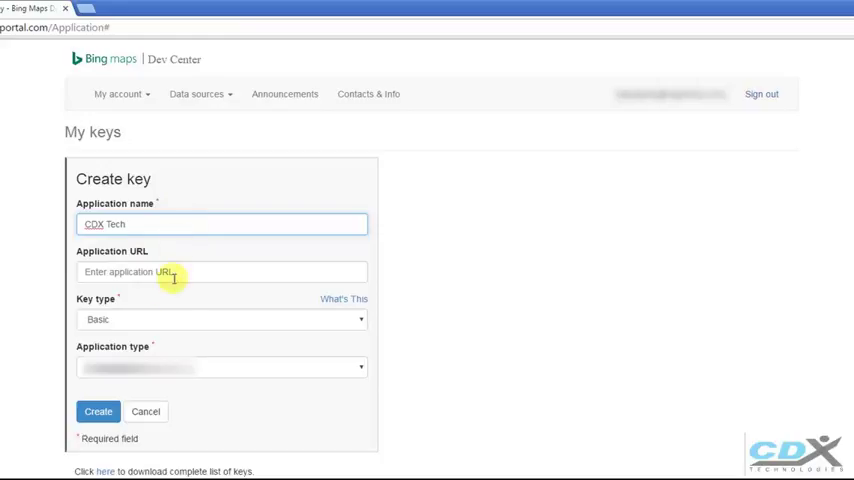
{"action": "mouse_move", "coordinate": [206, 368]}
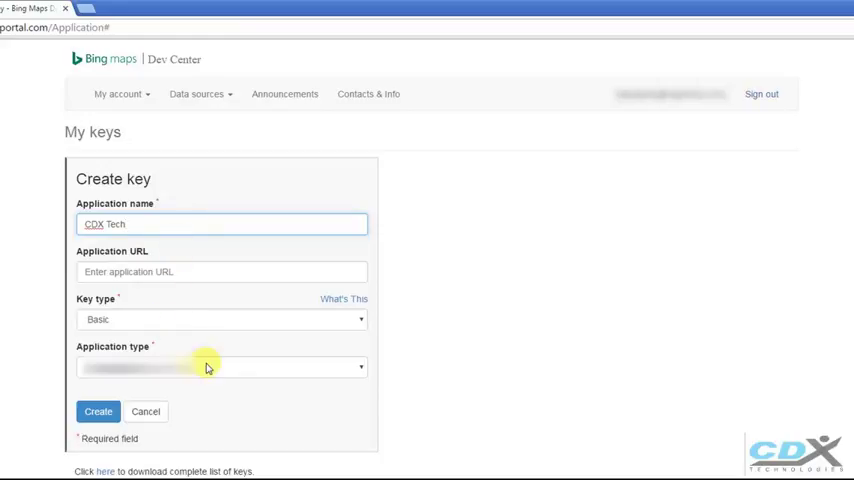
{"action": "mouse_move", "coordinate": [236, 372]}
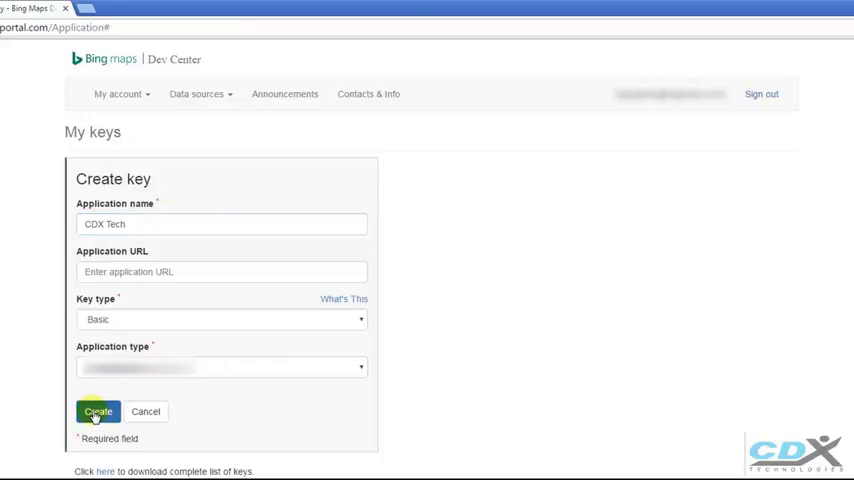
{"action": "left_click", "coordinate": [96, 412]}
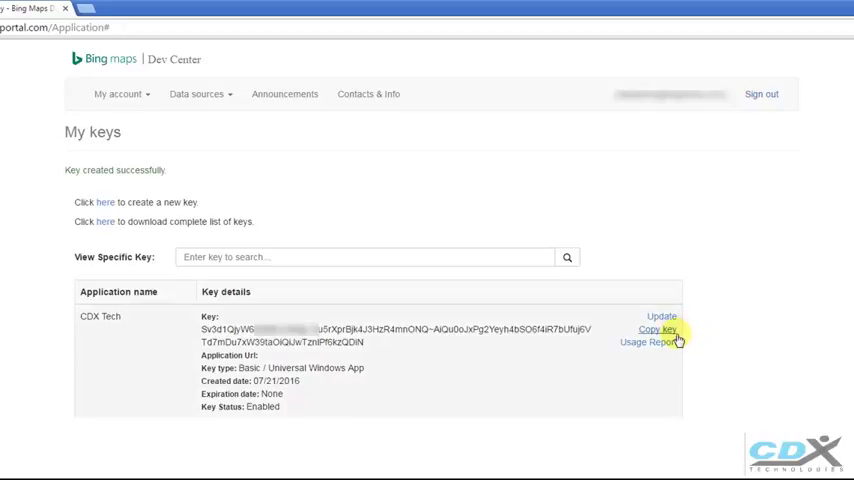
{"action": "mouse_move", "coordinate": [658, 328]}
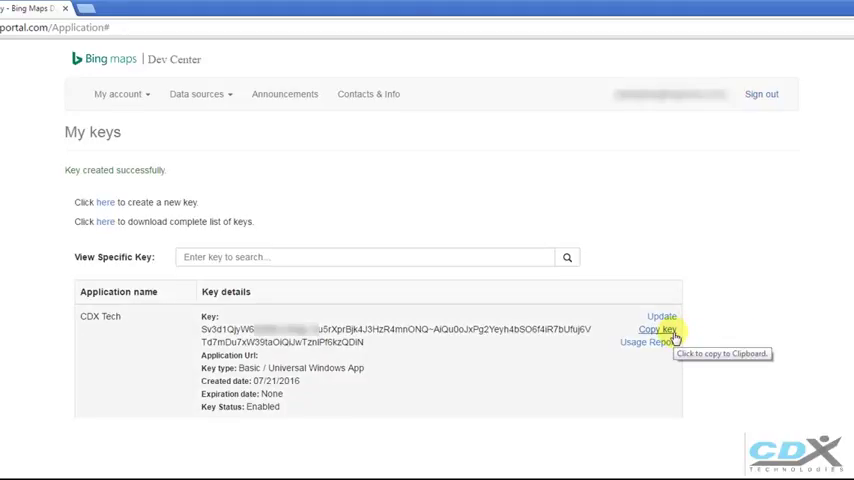
{"action": "mouse_move", "coordinate": [378, 344]}
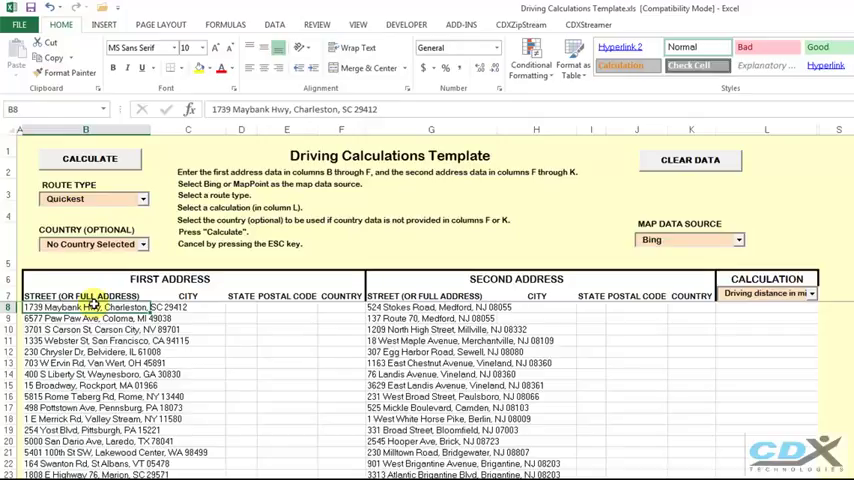
{"action": "mouse_move", "coordinate": [344, 210]}
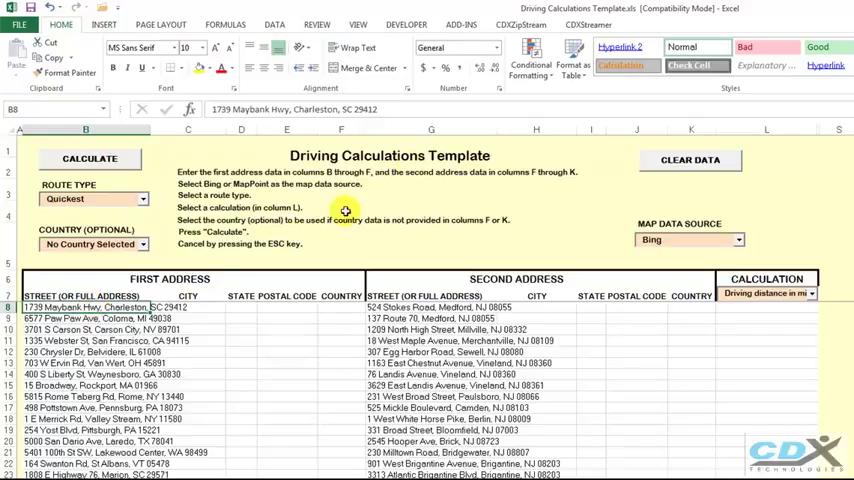
- Switch to the CDXZipStream ribbon commands in Excel
{"action": "left_click", "coordinate": [520, 24]}
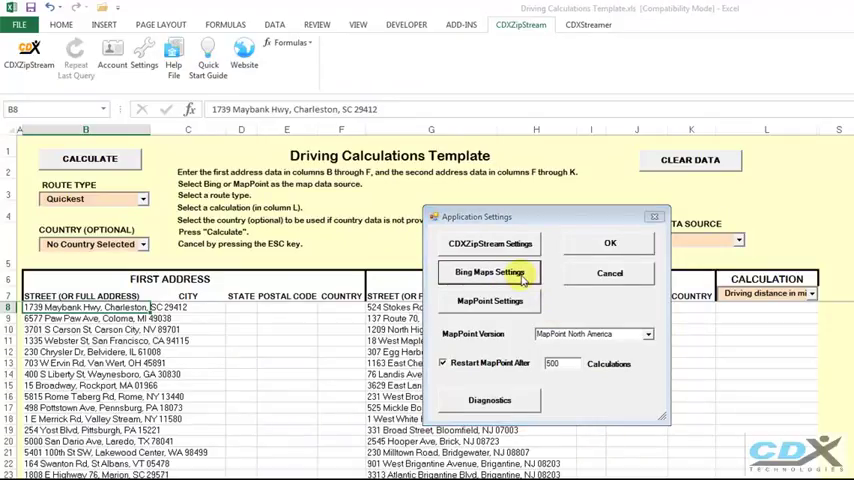
- Paste the CDX Tech key into Bing Maps Settings, accept the terms of use and apply
{"action": "left_click", "coordinate": [488, 272]}
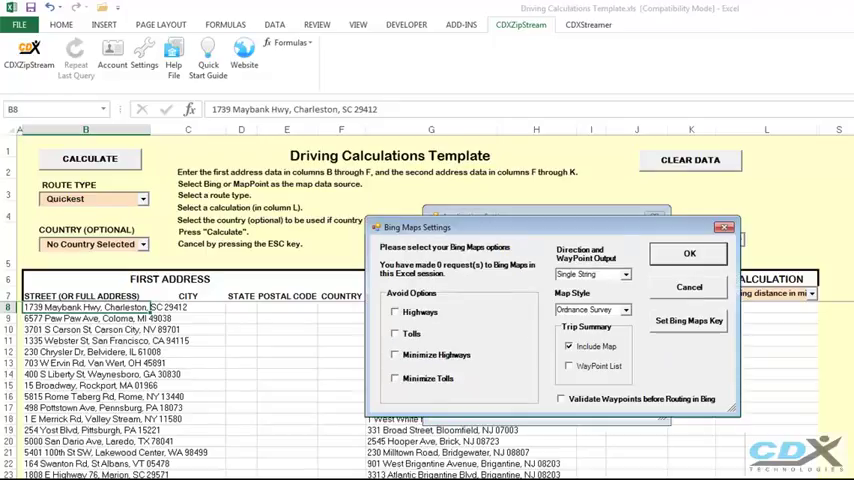
{"action": "mouse_move", "coordinate": [658, 424]}
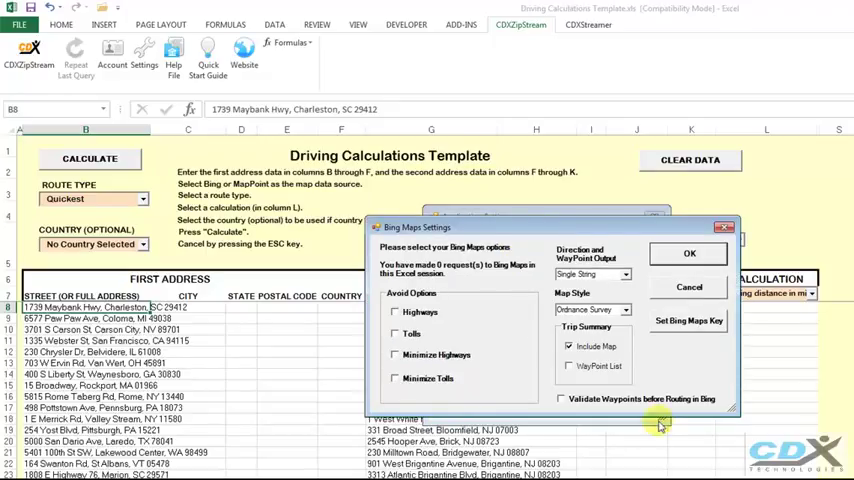
{"action": "left_click", "coordinate": [688, 320]}
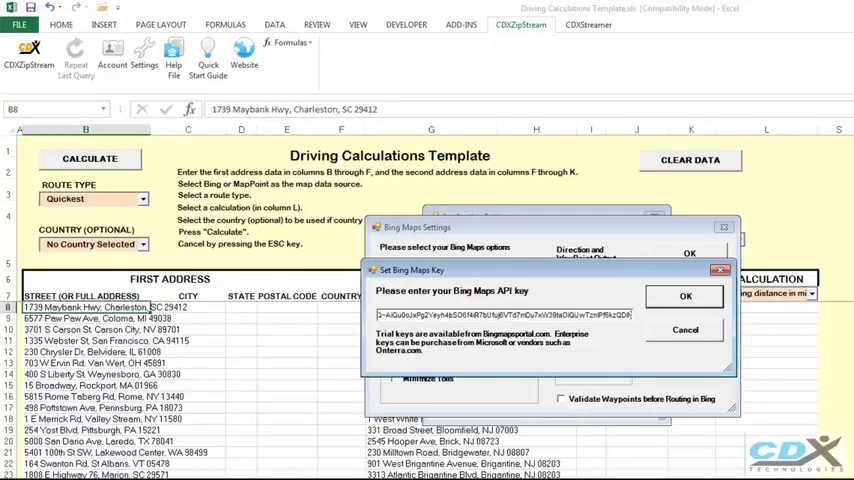
{"action": "left_click", "coordinate": [684, 296]}
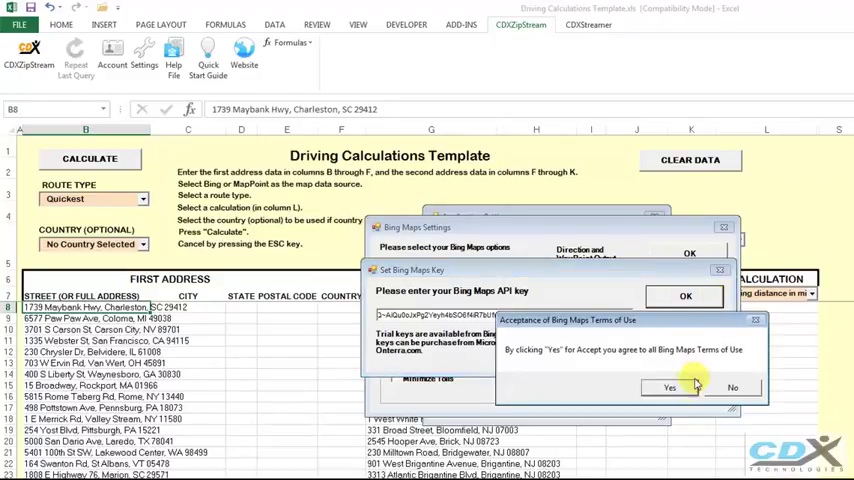
{"action": "left_click", "coordinate": [668, 388]}
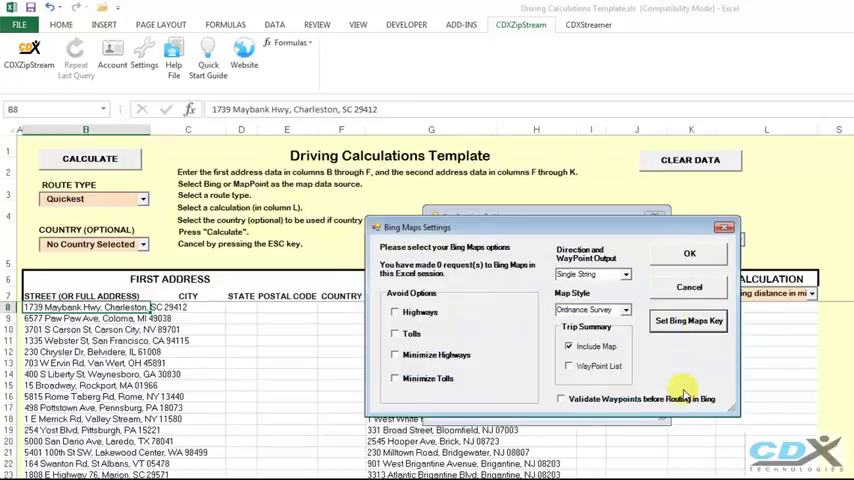
{"action": "left_click", "coordinate": [688, 252]}
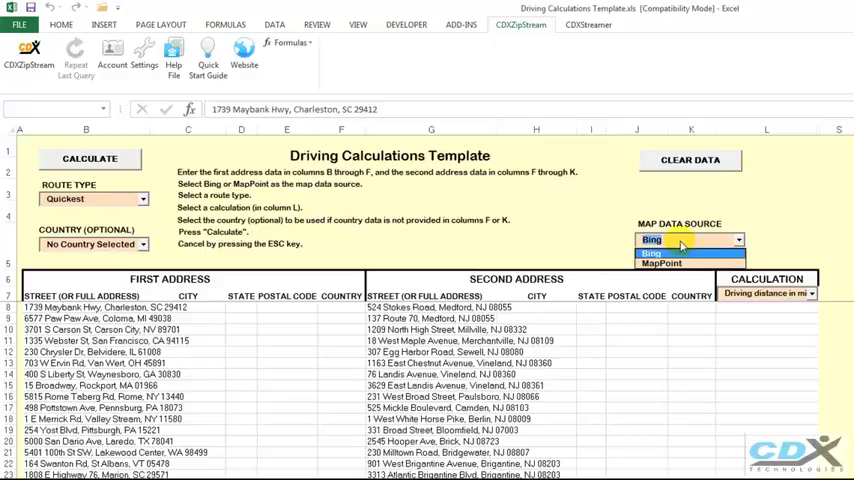
- Select Bing in the sheet's MAP DATA SOURCE dropdown
{"action": "left_click", "coordinate": [652, 252]}
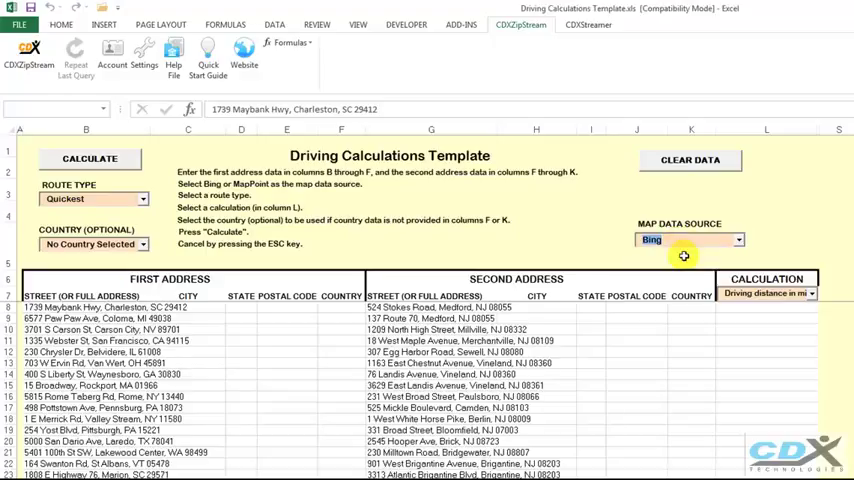